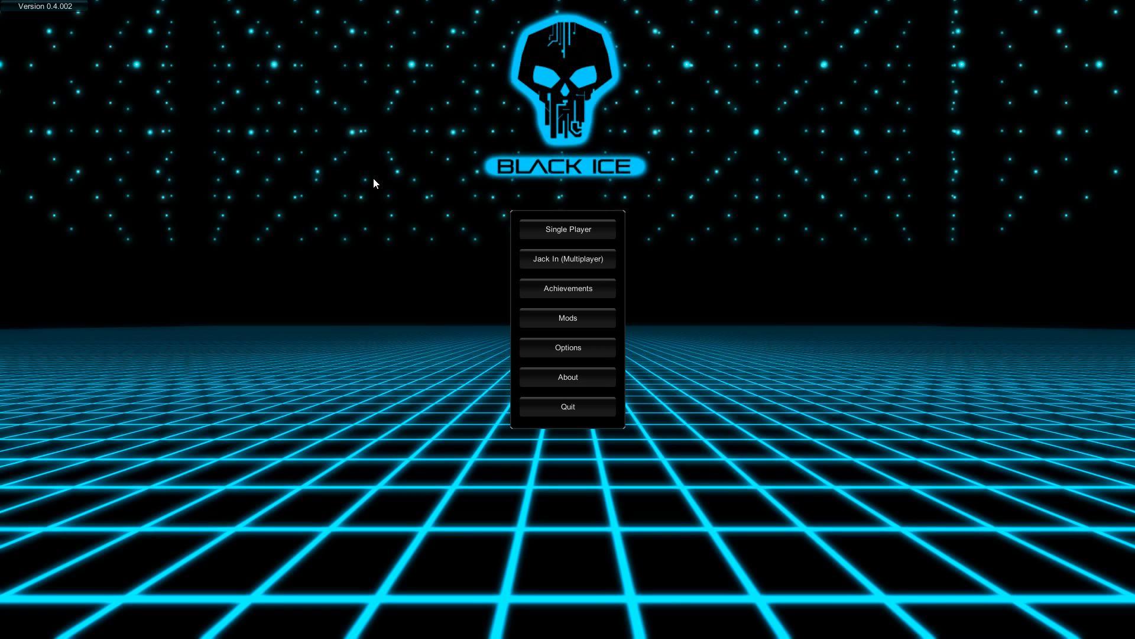
pyautogui.moveTo(531, 245)
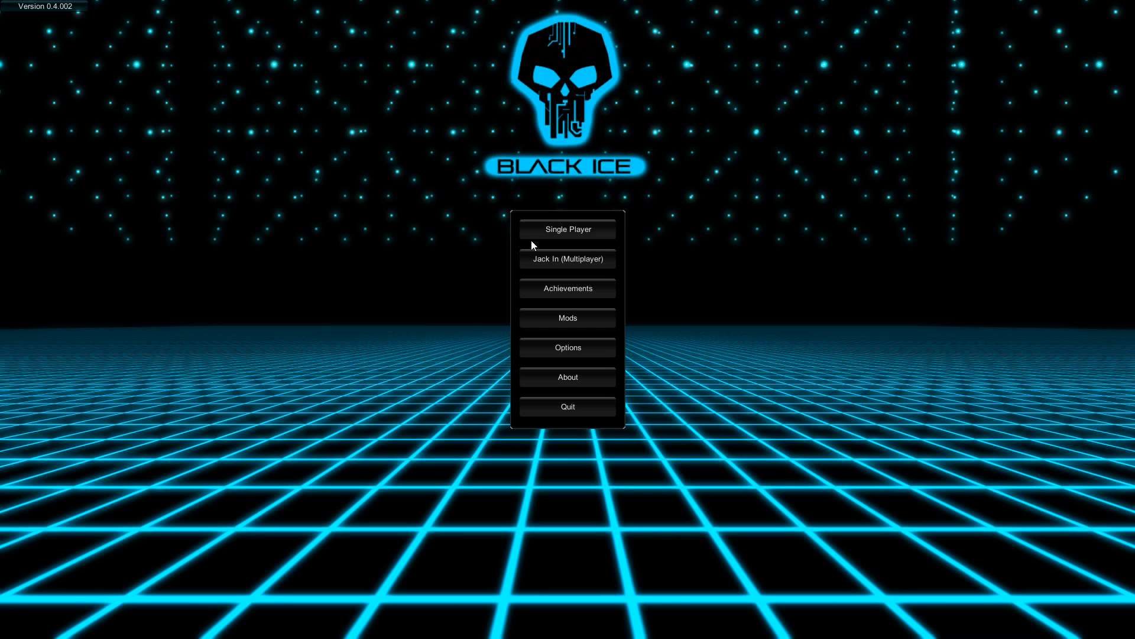
# Back out of the multiplayer lobby, then start Single Player and continue to character selection
pyautogui.click(568, 259)
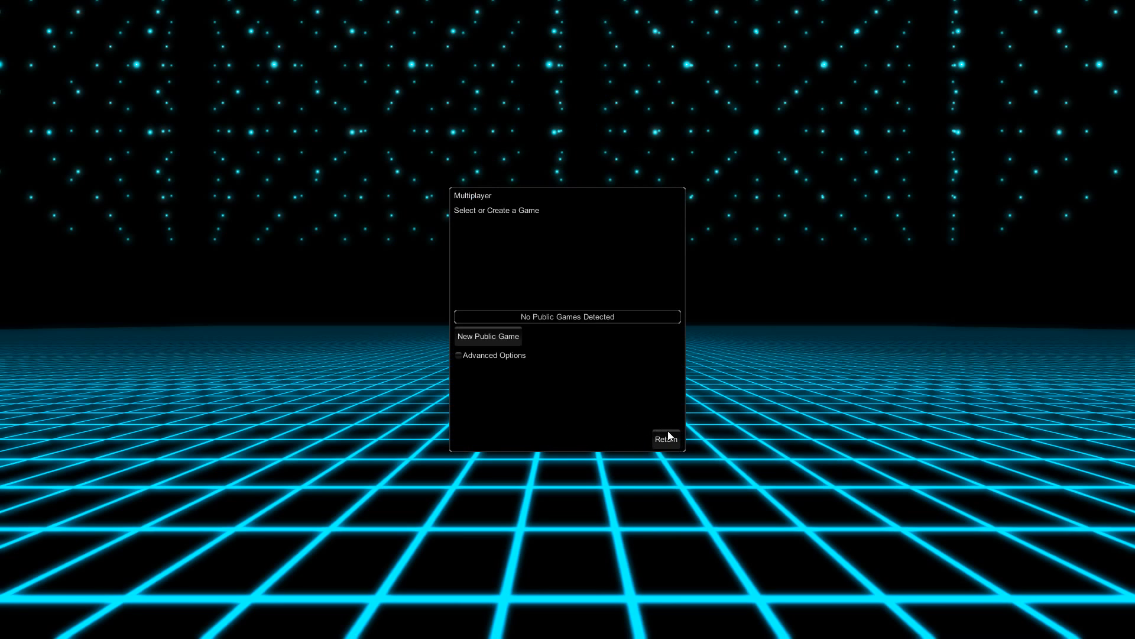
pyautogui.click(666, 439)
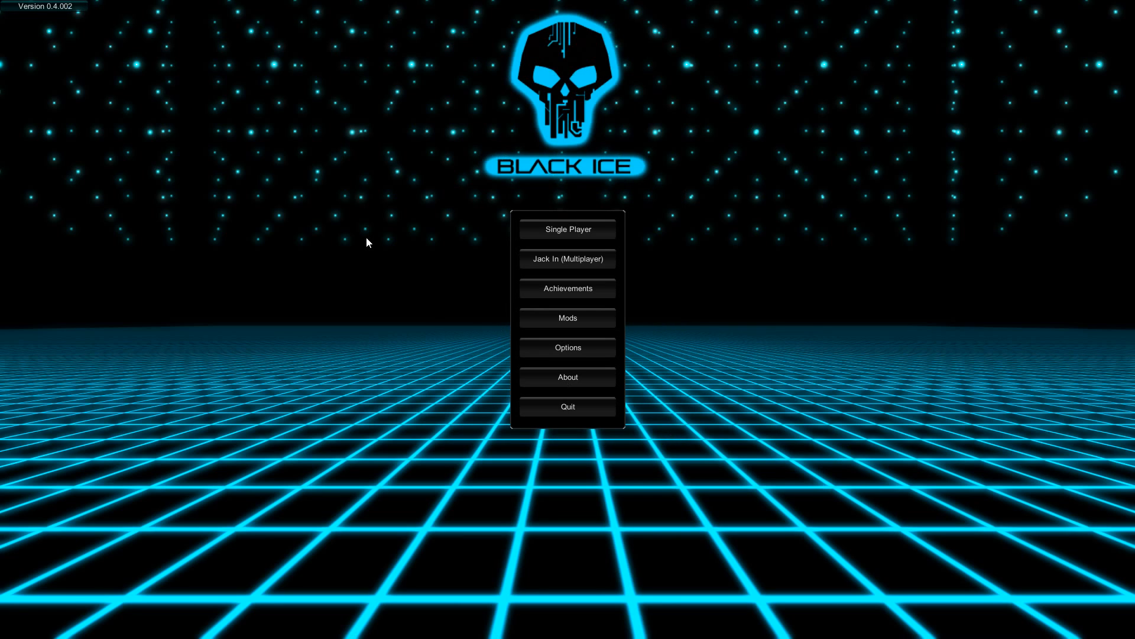
pyautogui.moveTo(568, 240)
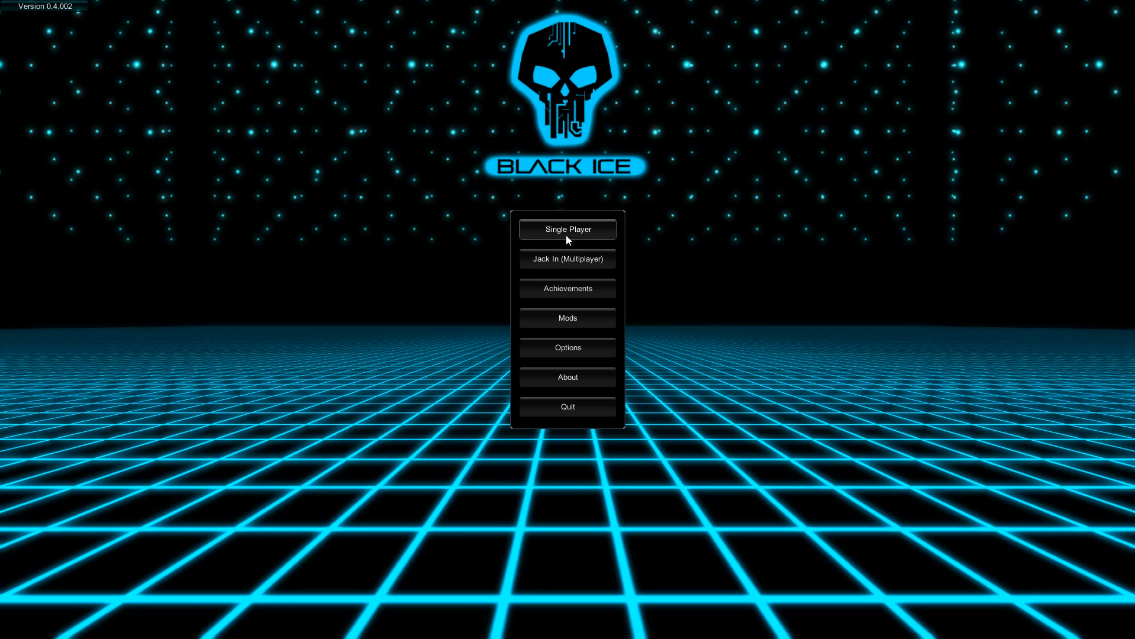
pyautogui.click(567, 229)
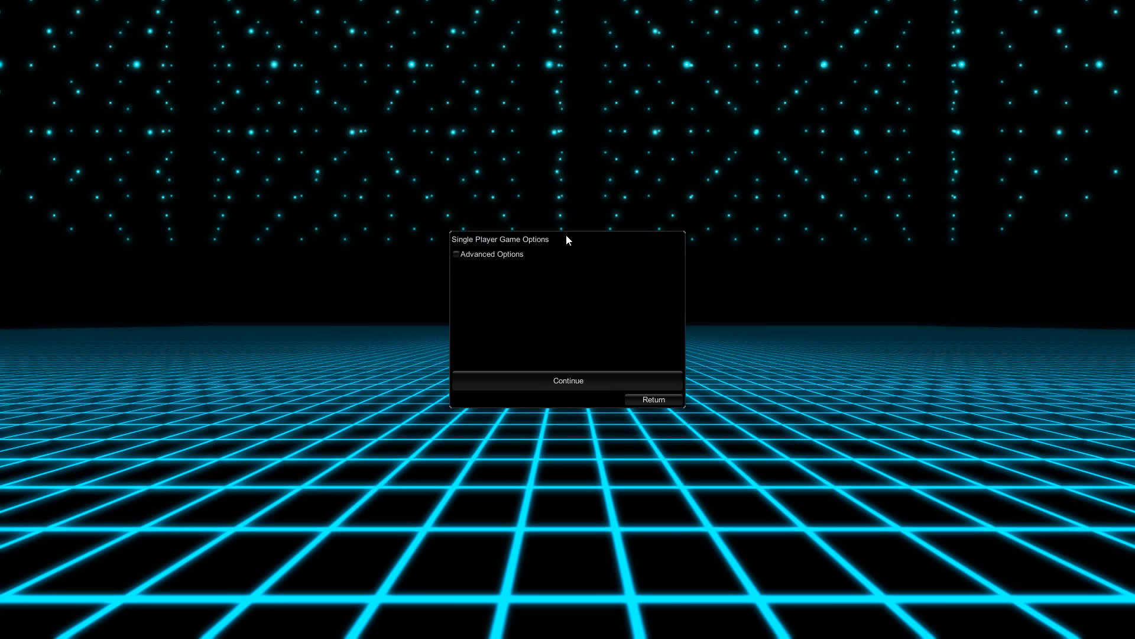
pyautogui.click(568, 380)
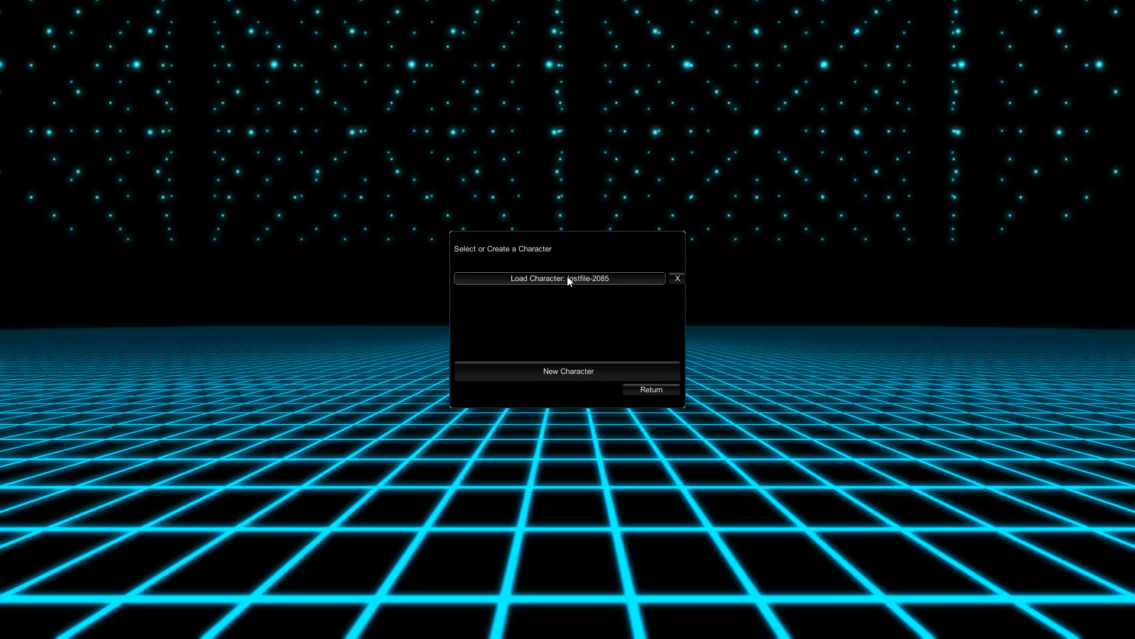
pyautogui.moveTo(470, 438)
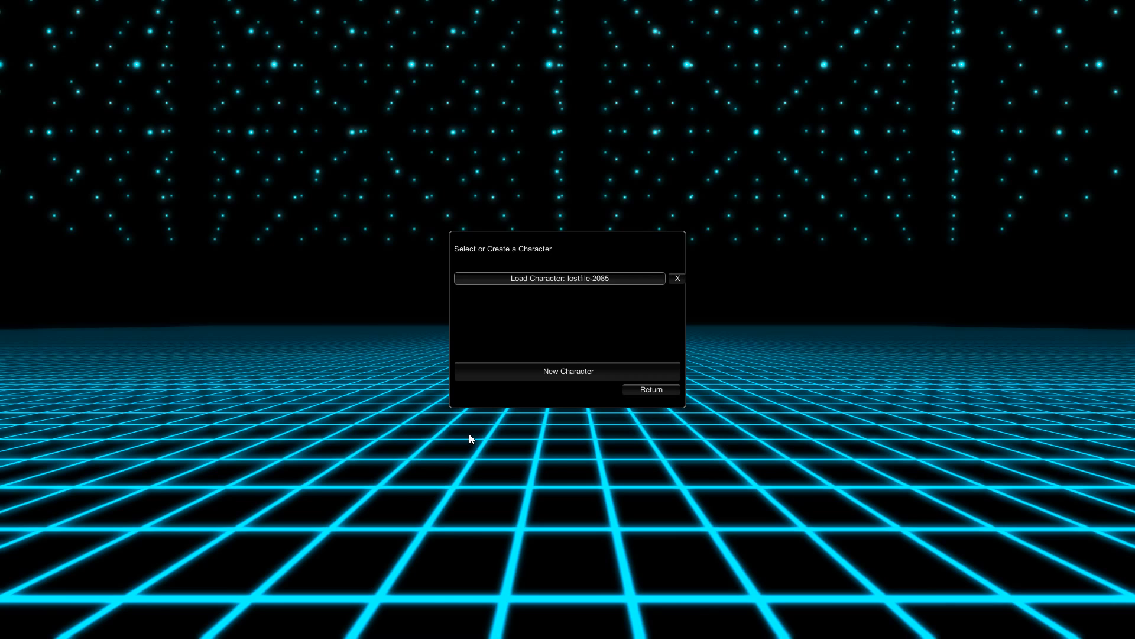
# Load lostfile-2085 and walk through the city to the orange Geordi's General Surplus server
pyautogui.click(561, 278)
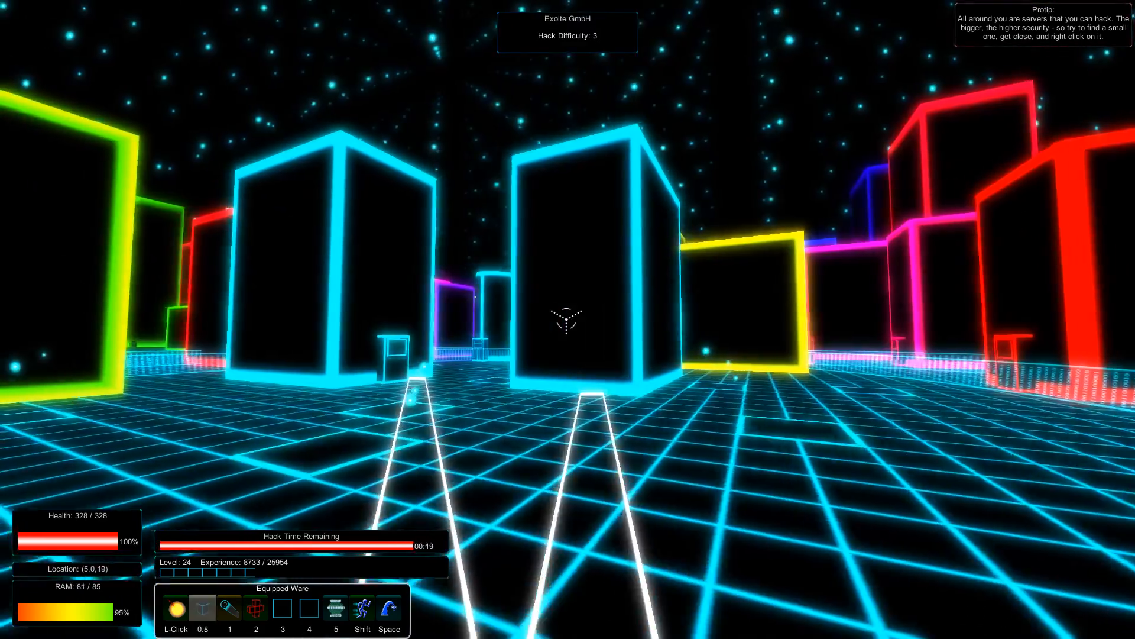
pyautogui.press('w')
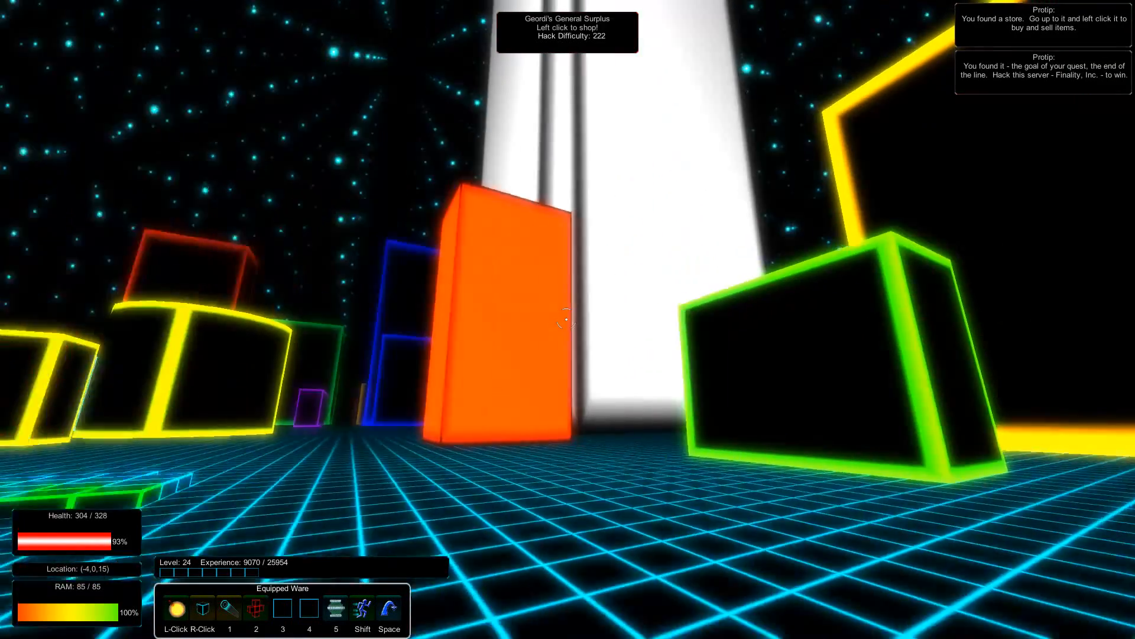
pyautogui.press('w')
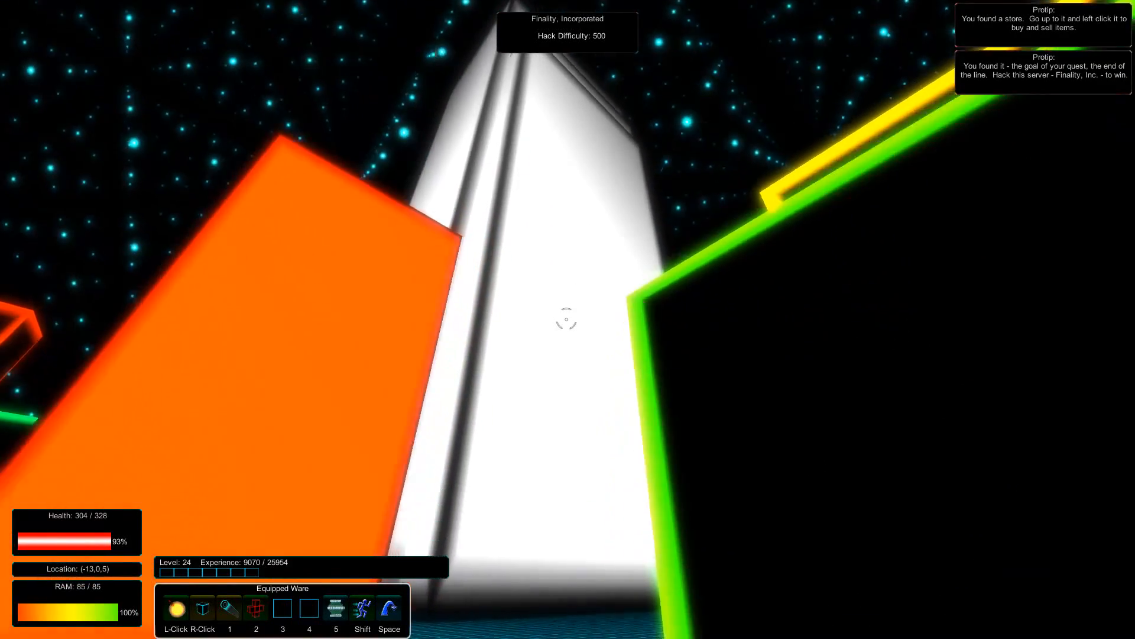
pyautogui.press('w')
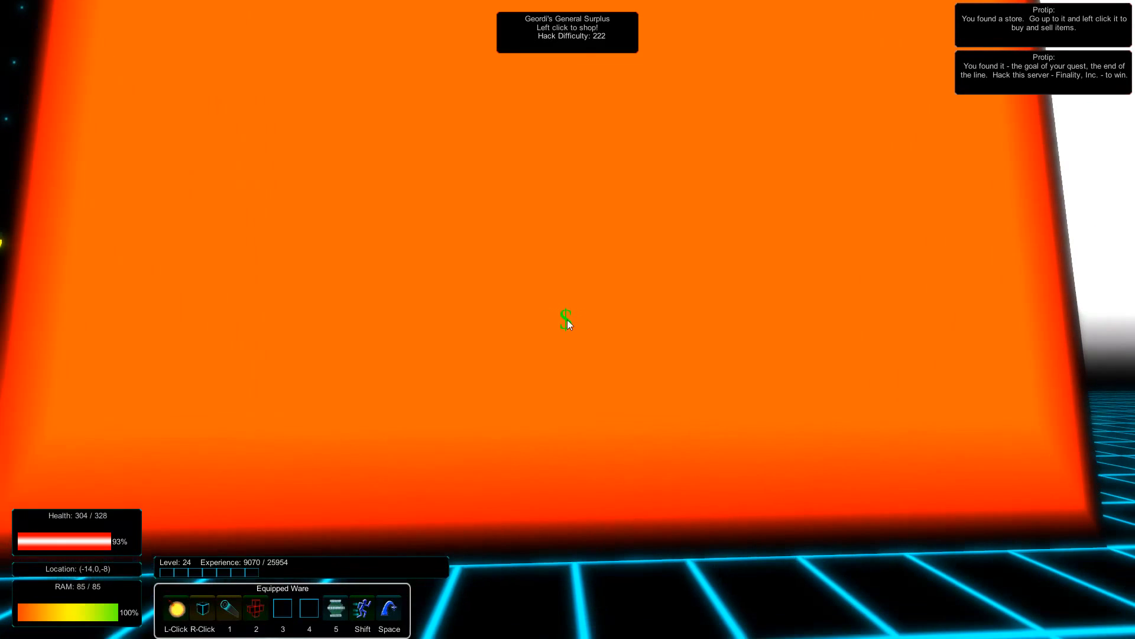
# Browse Geordi's General Surplus and equip one inventory ware into an empty deck slot
pyautogui.click(564, 320)
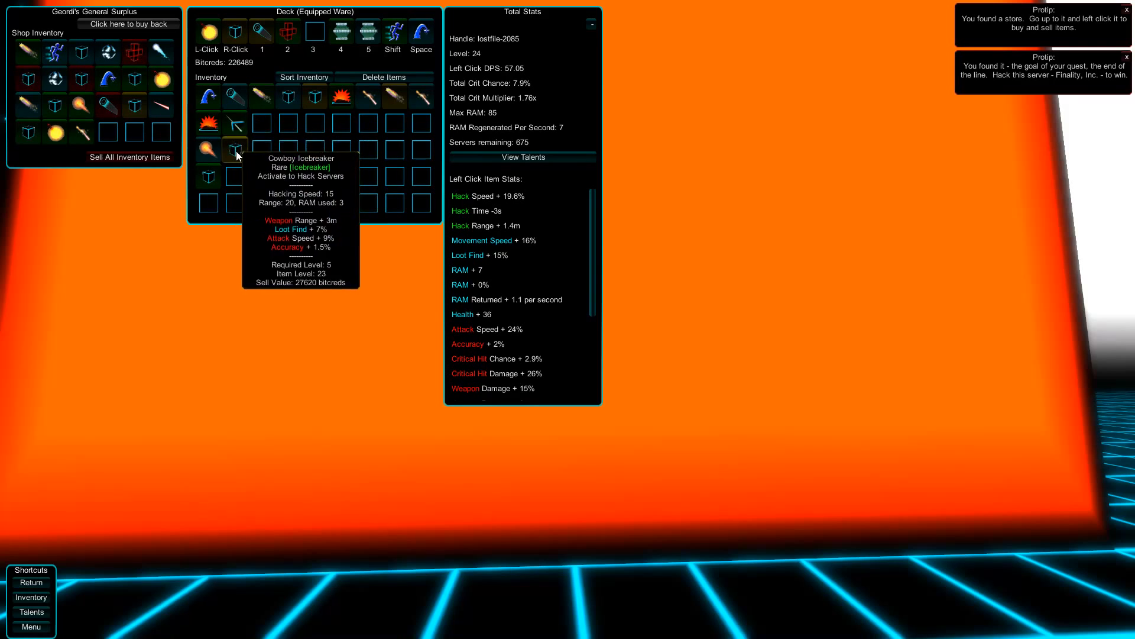
pyautogui.click(234, 149)
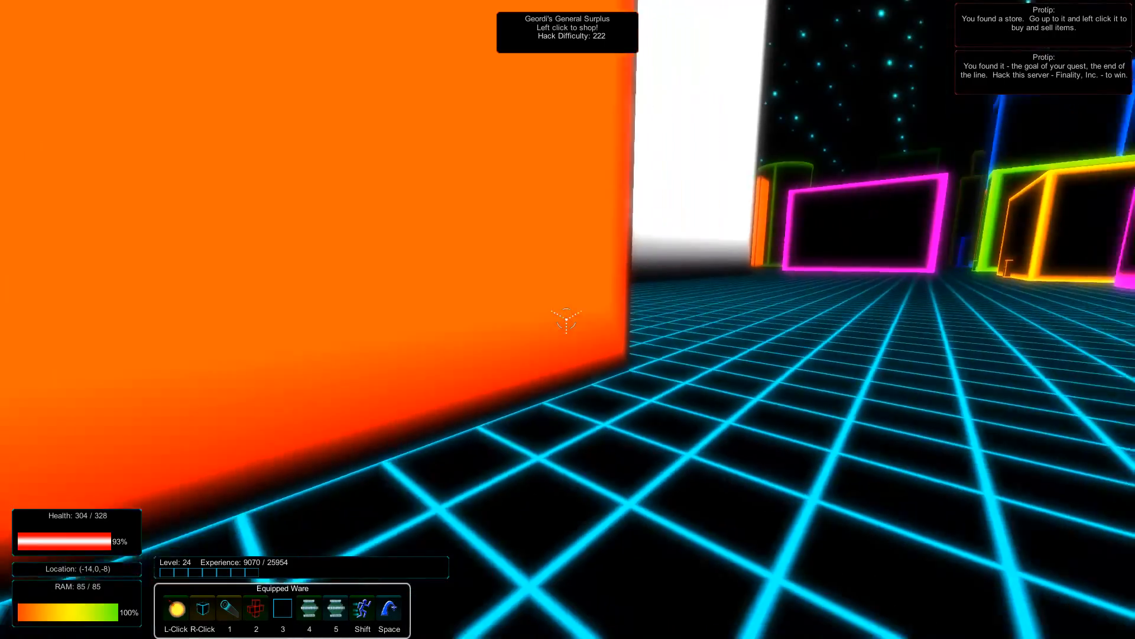
pyautogui.moveTo(568, 322)
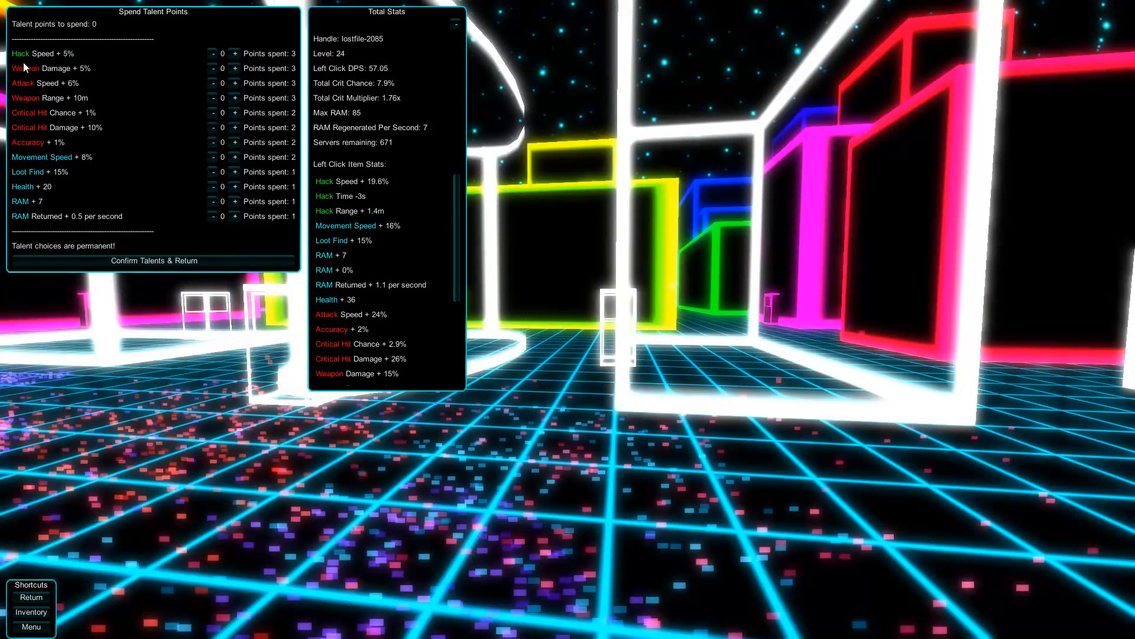
pyautogui.moveTo(234, 54)
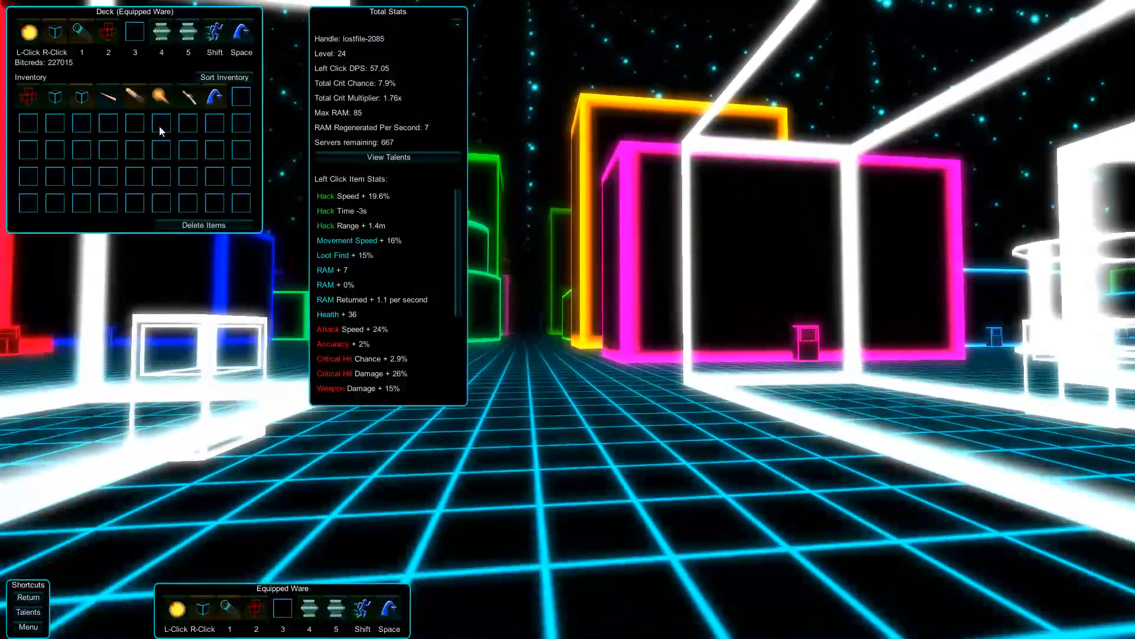
pyautogui.moveTo(133, 94)
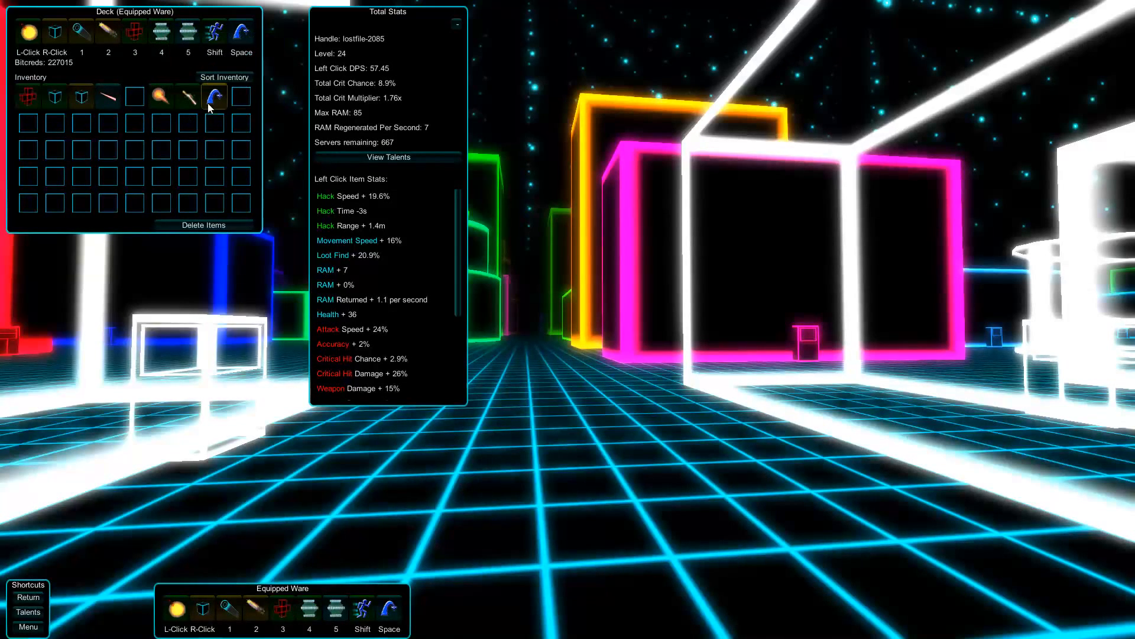
pyautogui.moveTo(29, 97)
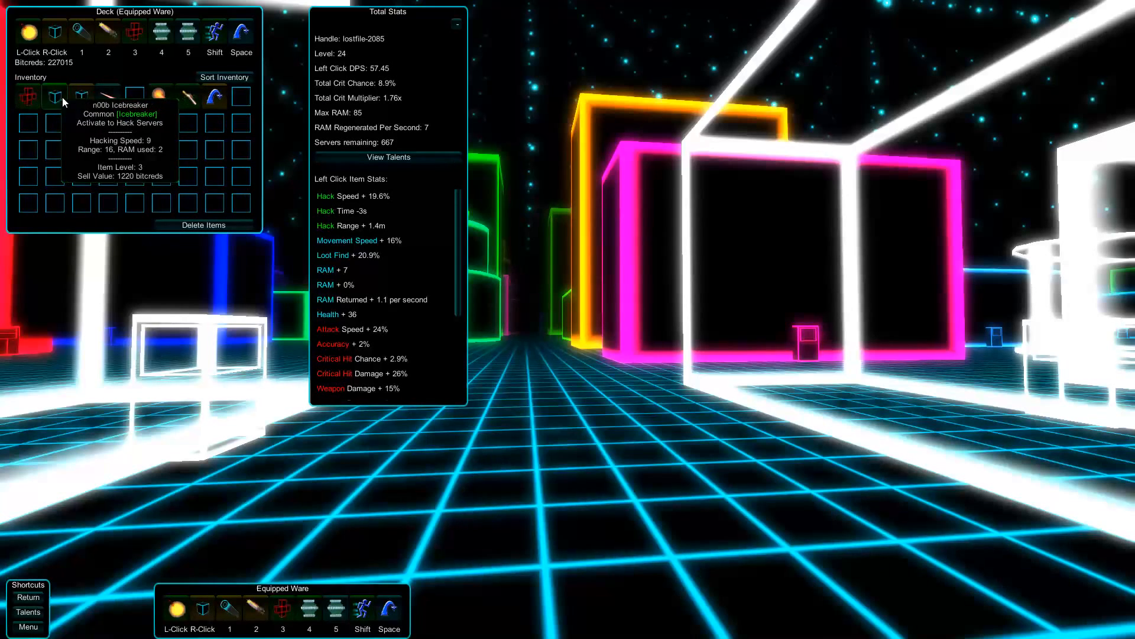
pyautogui.moveTo(109, 97)
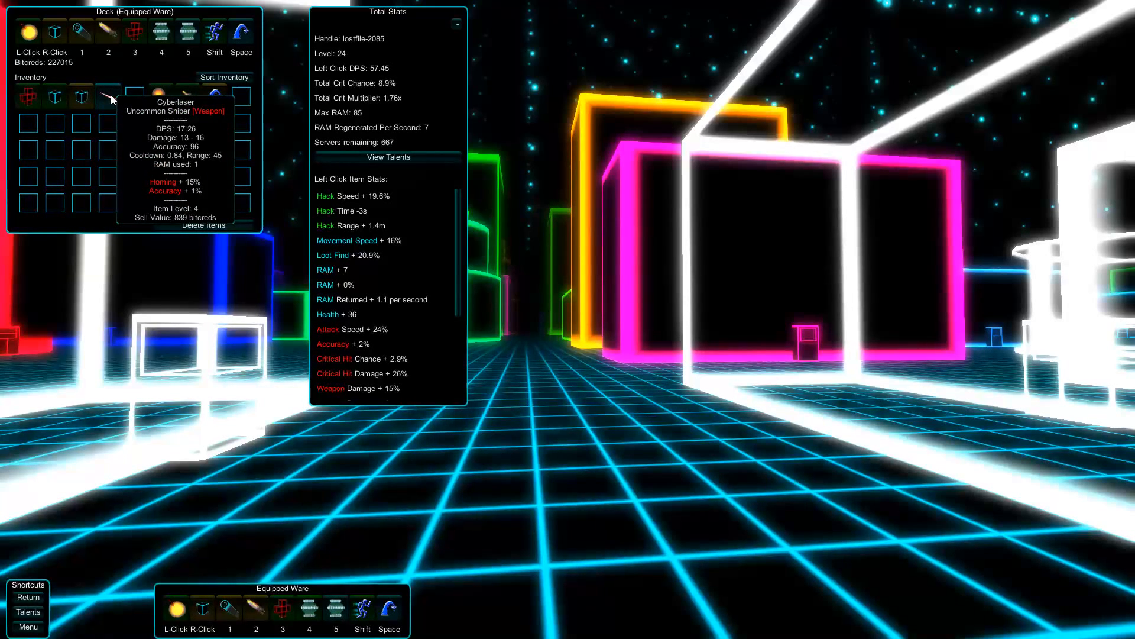
pyautogui.moveTo(57, 45)
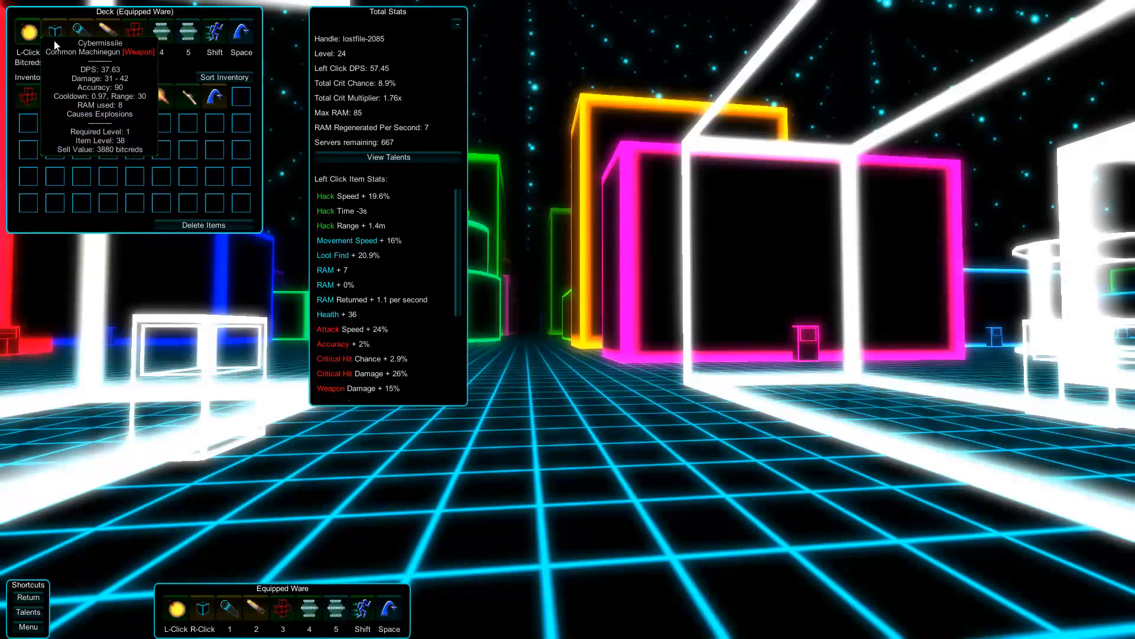
pyautogui.moveTo(163, 100)
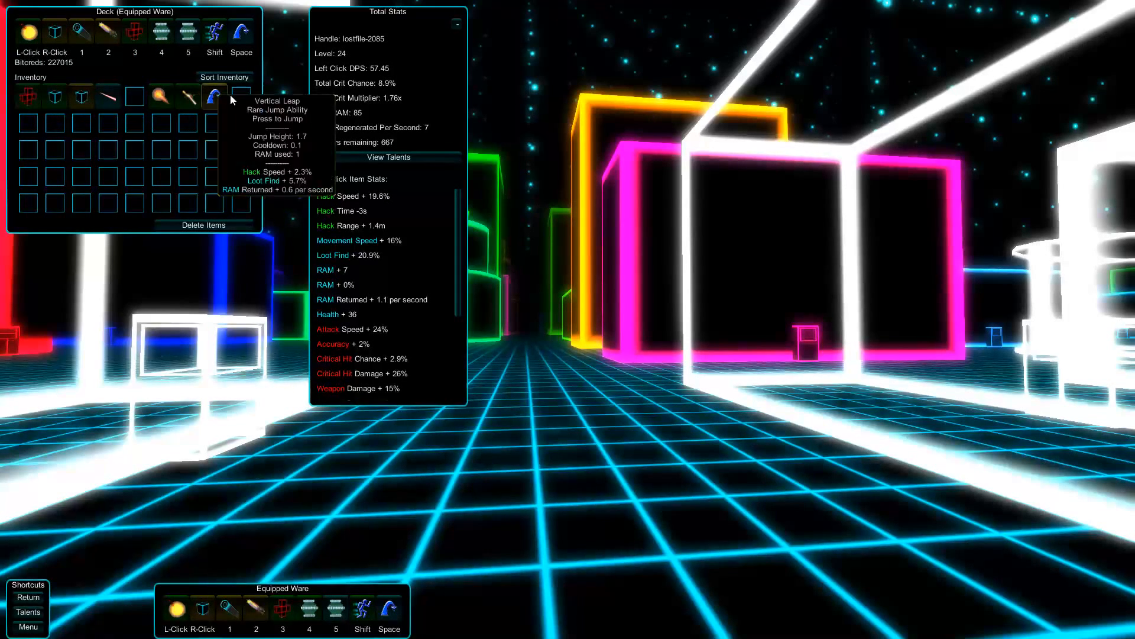
pyautogui.moveTo(107, 94)
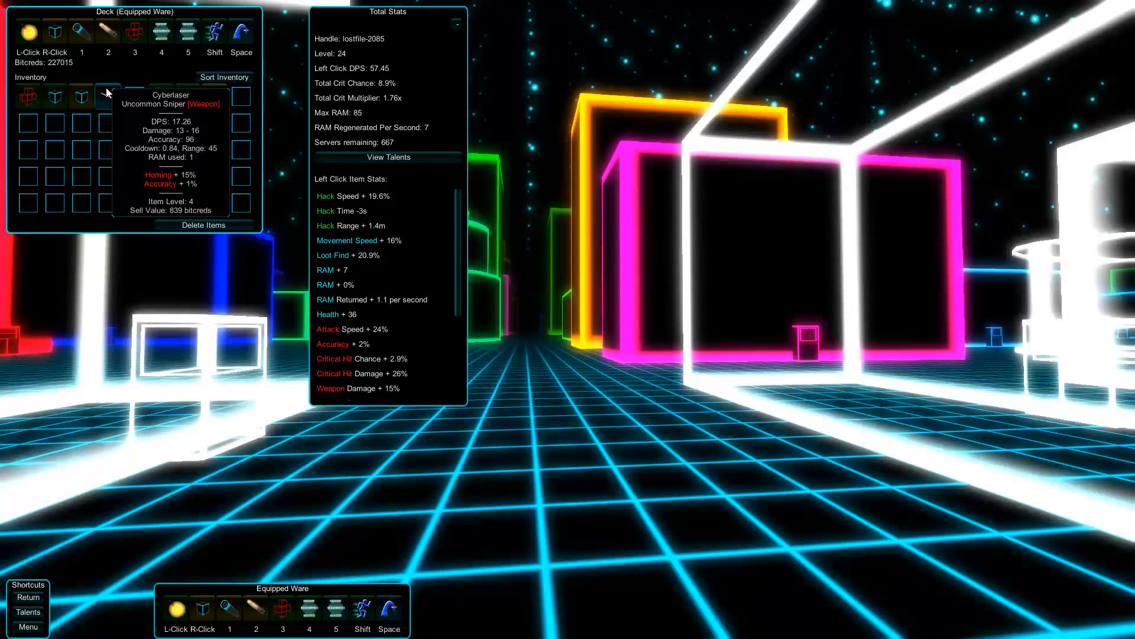
pyautogui.moveTo(102, 92)
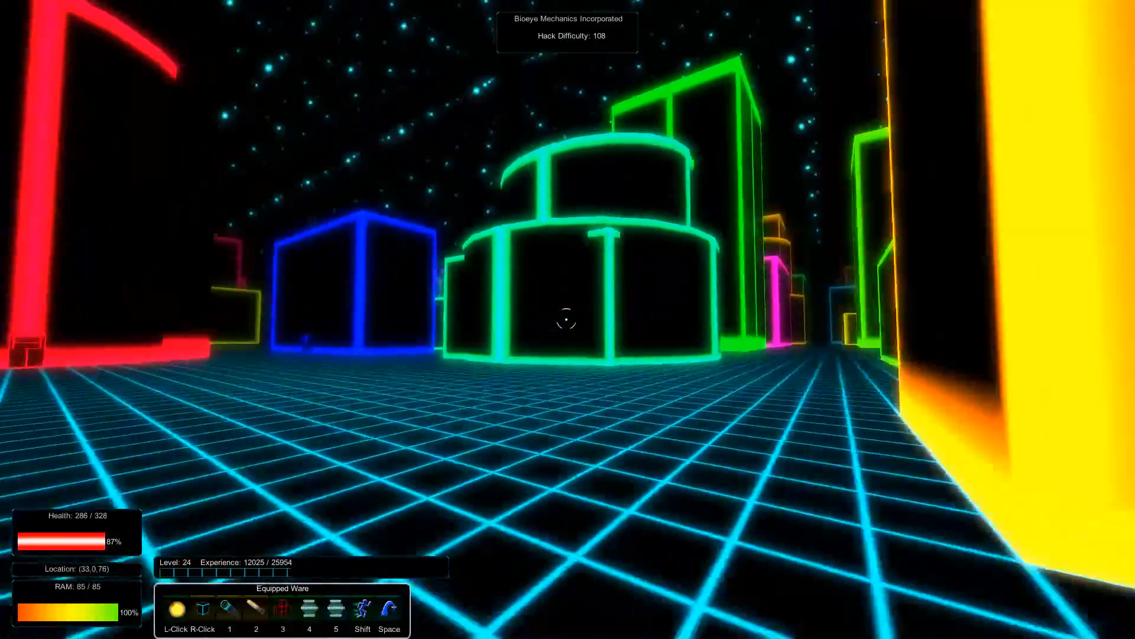
pyautogui.moveTo(565, 325)
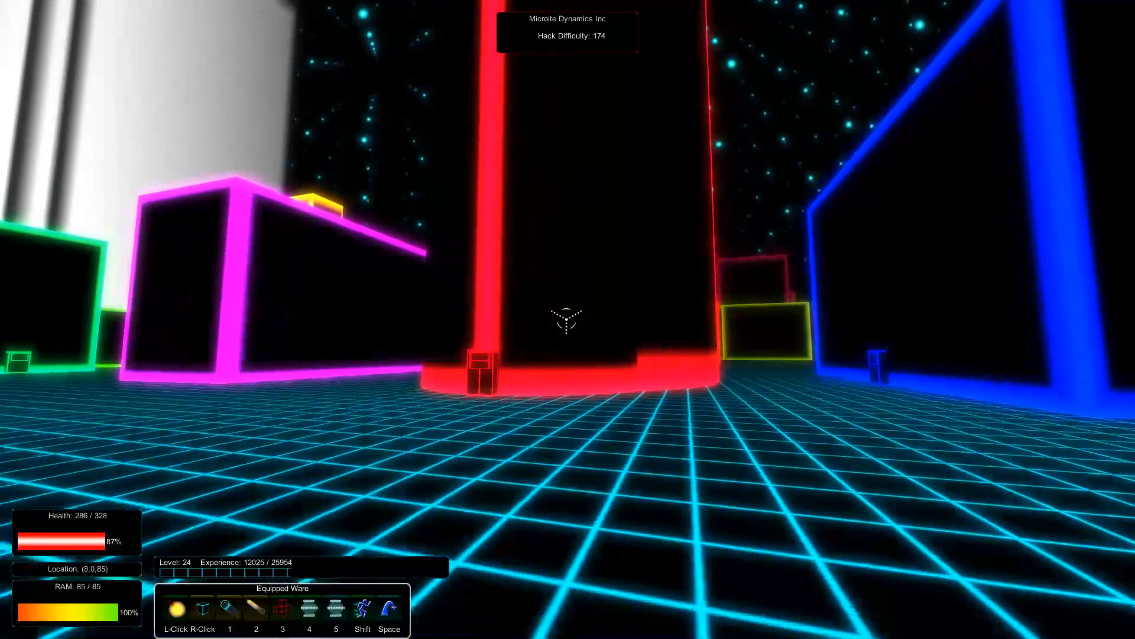
# Read the Microlite Dynamics Inc information entry at the red tower and return to the city
pyautogui.press('w')
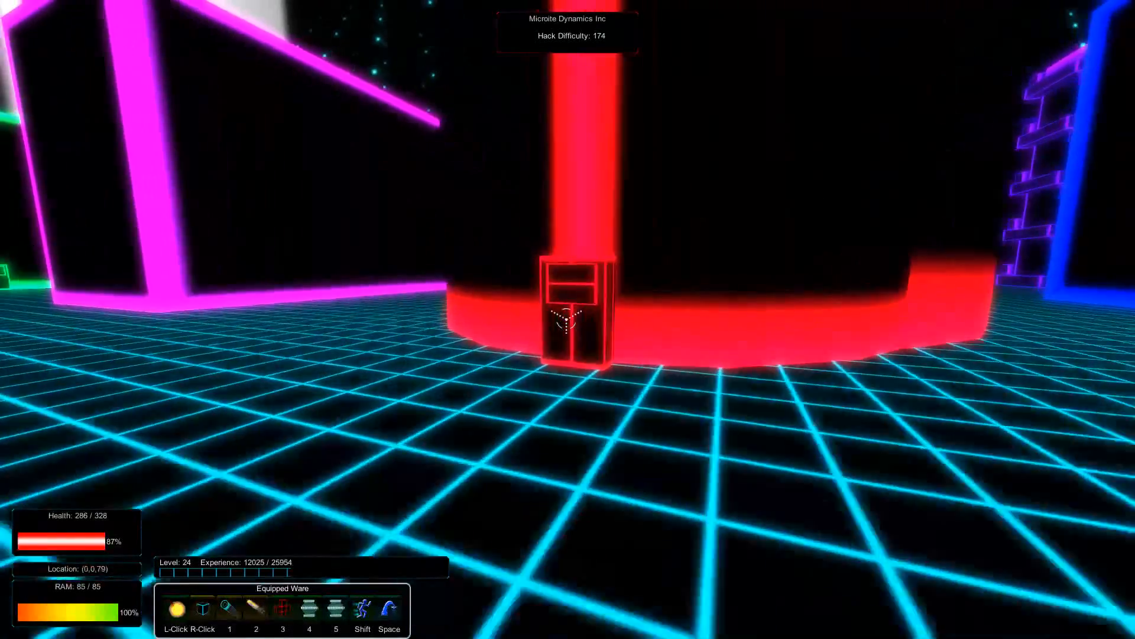
pyautogui.click(565, 323)
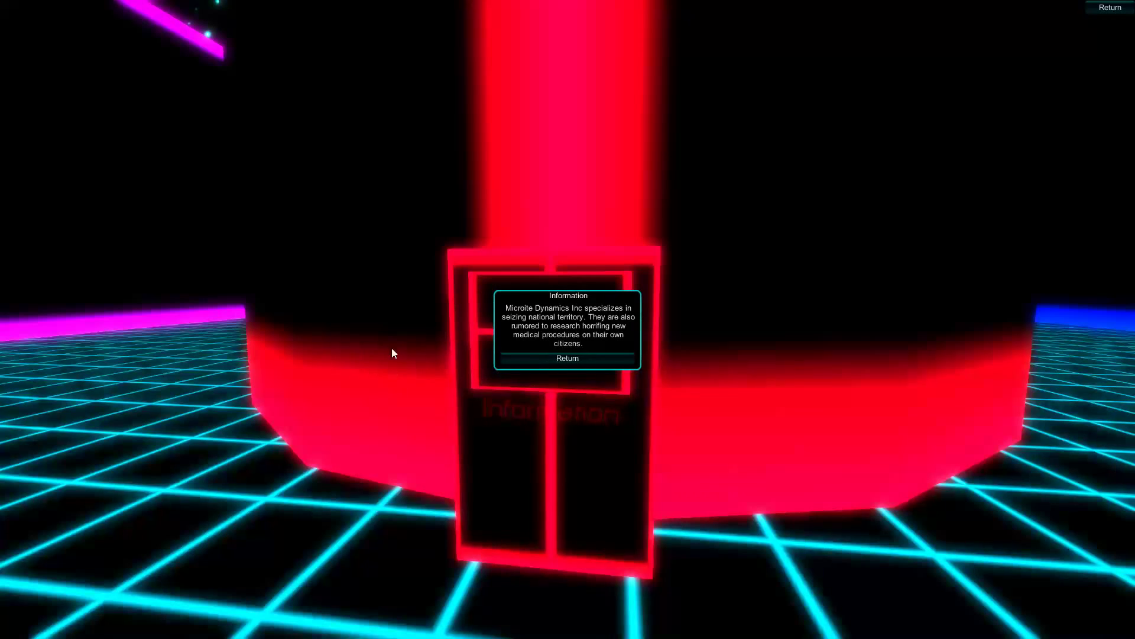
pyautogui.moveTo(523, 319)
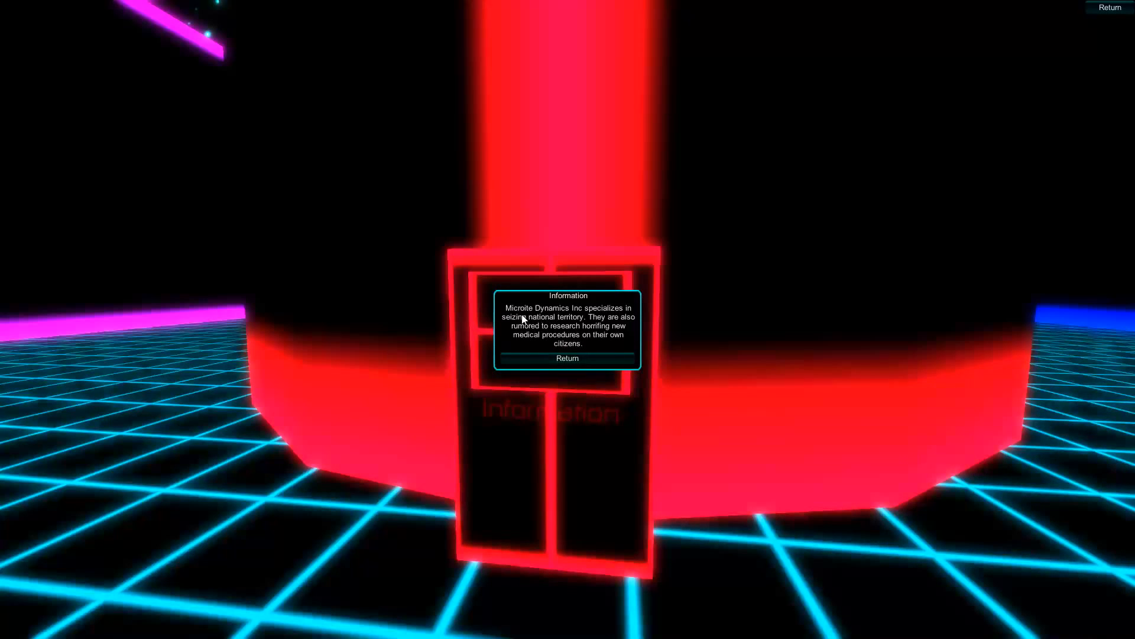
pyautogui.moveTo(586, 320)
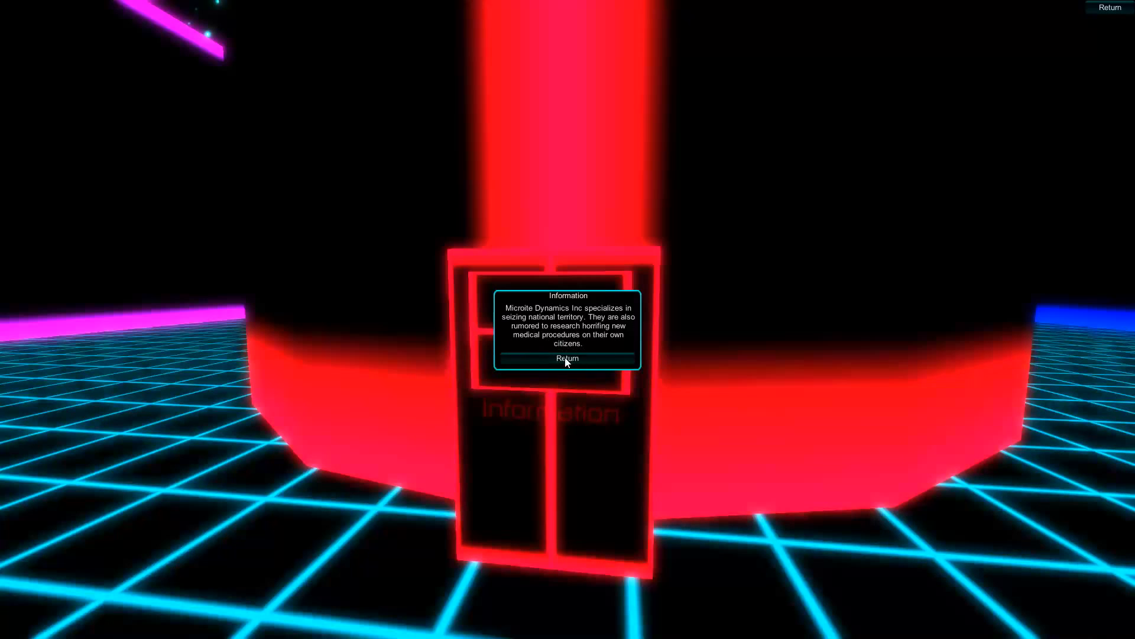
pyautogui.moveTo(574, 361)
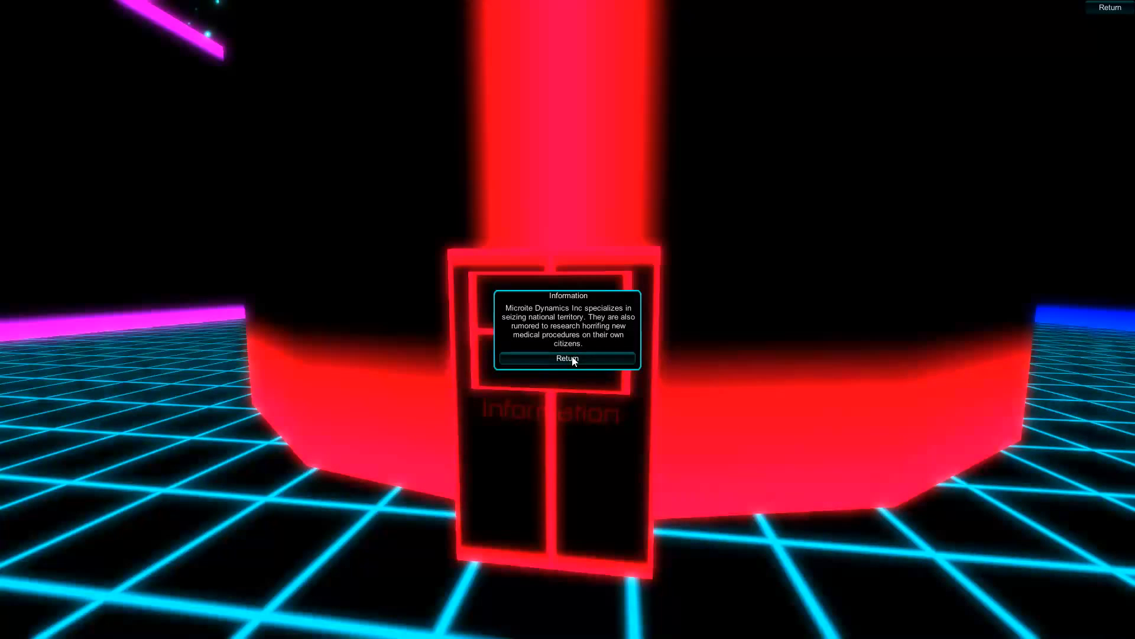
pyautogui.click(568, 358)
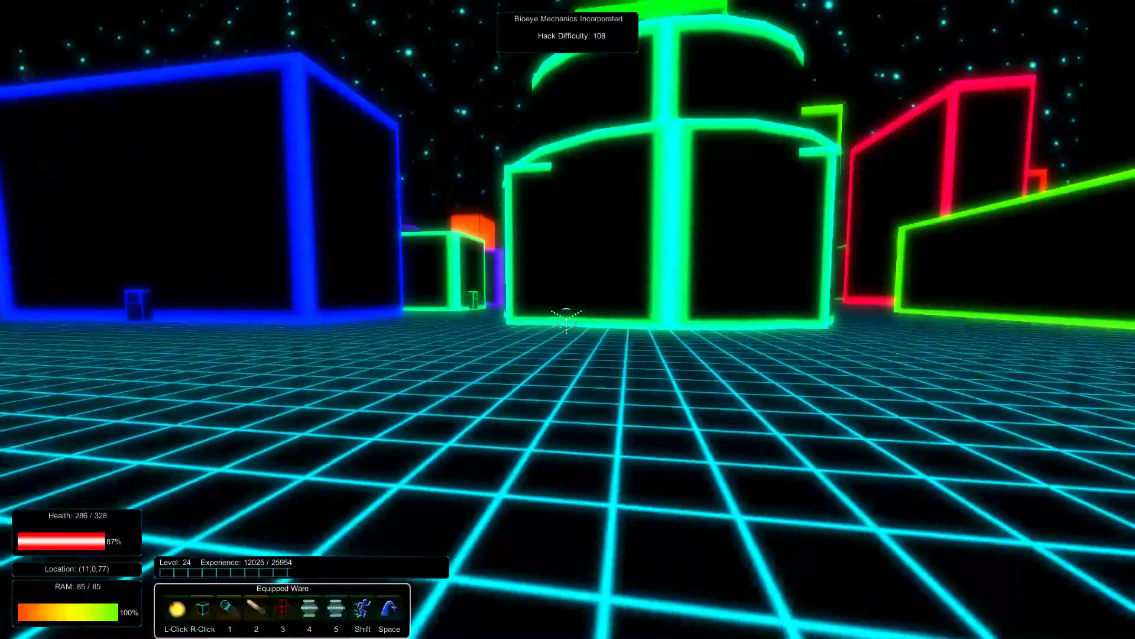
pyautogui.moveTo(566, 326)
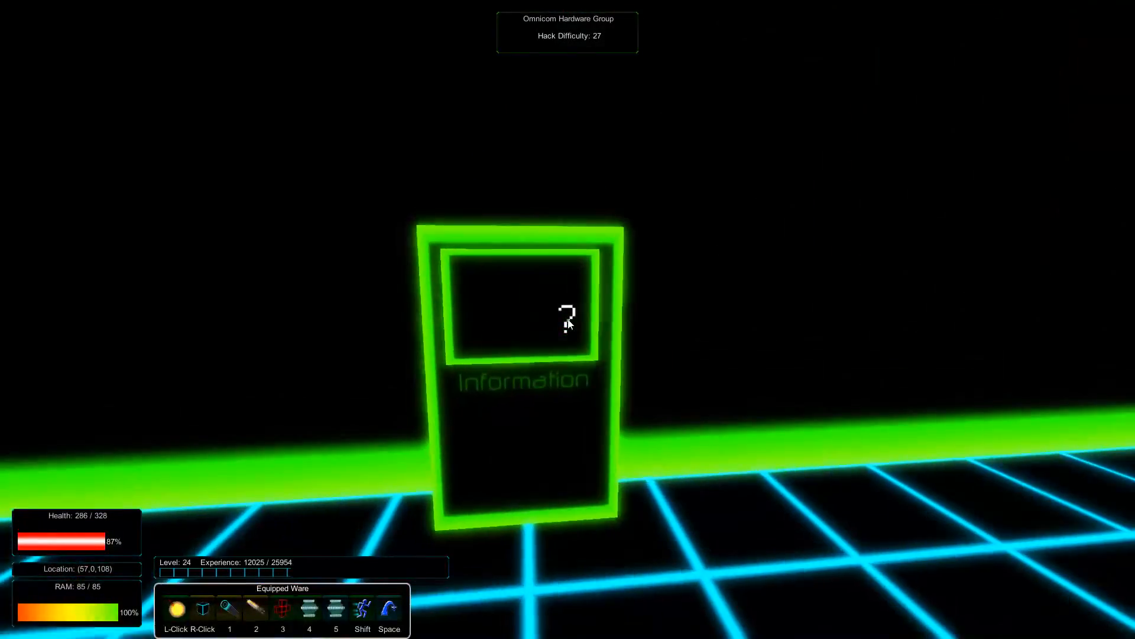
# Read the Omnicom Hardware Group information entry and close it again
pyautogui.click(565, 321)
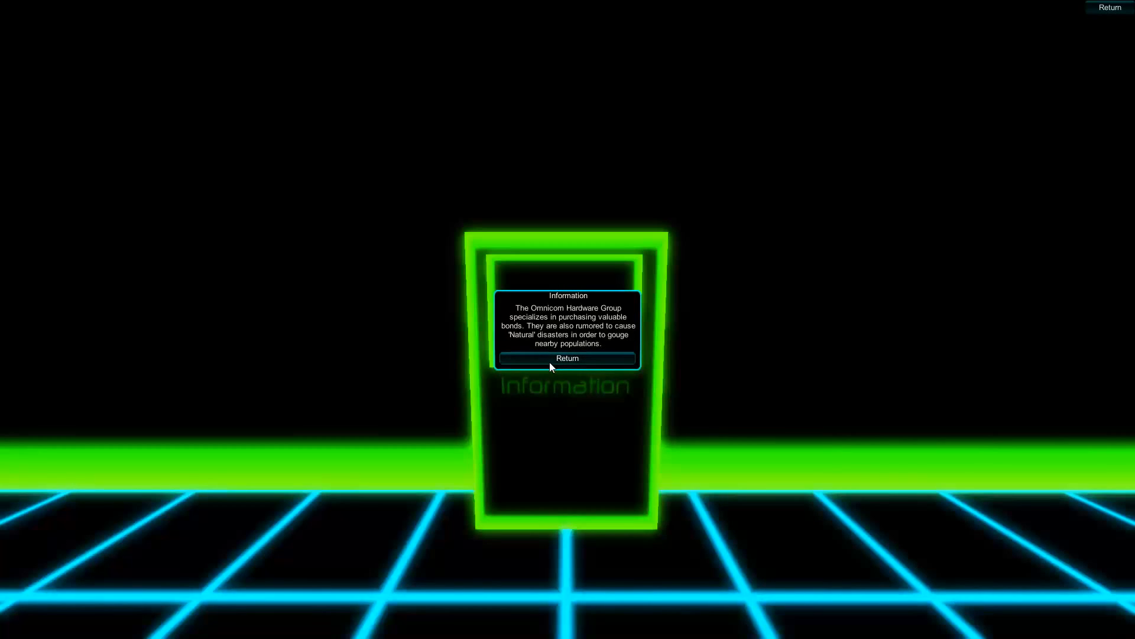
pyautogui.click(568, 357)
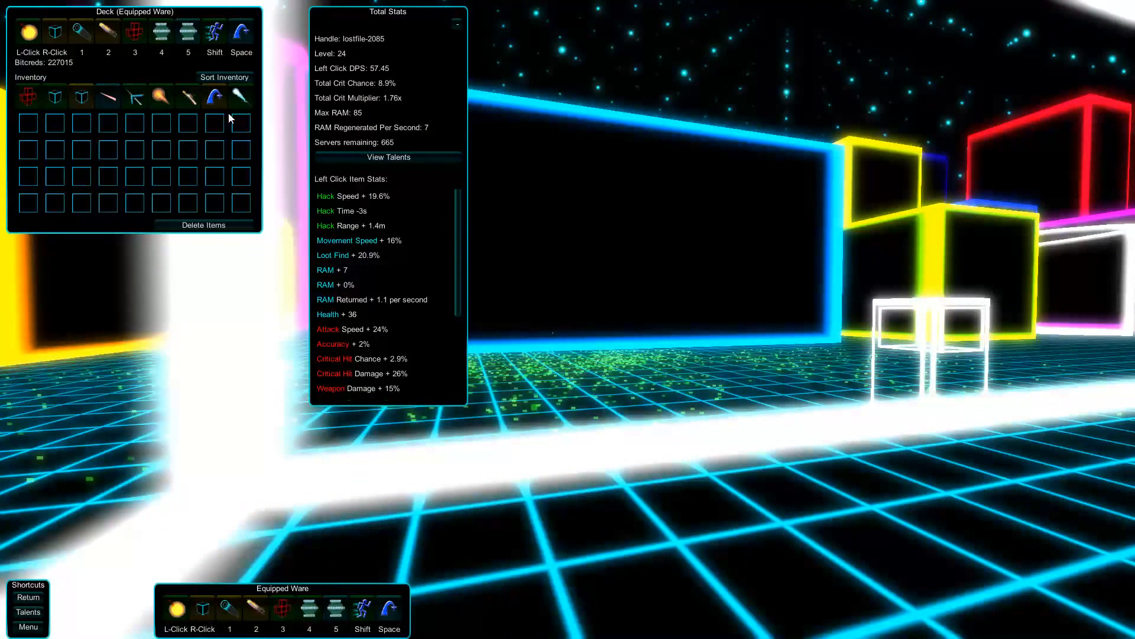
pyautogui.moveTo(240, 96)
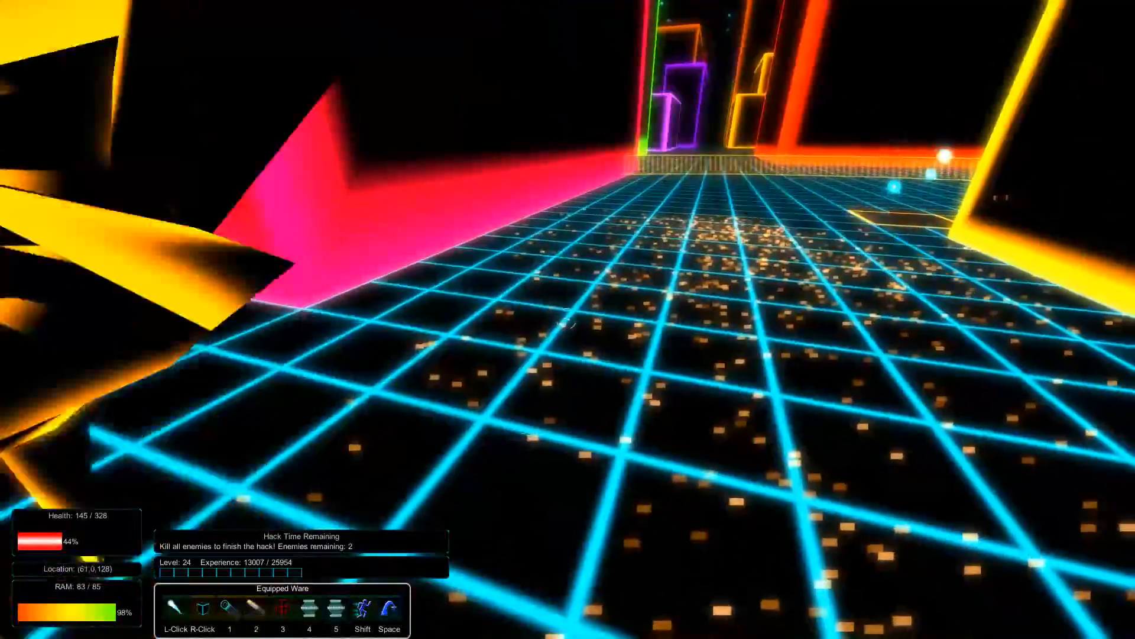
# Attack the remaining enemies to finish the server hack
pyautogui.click(565, 328)
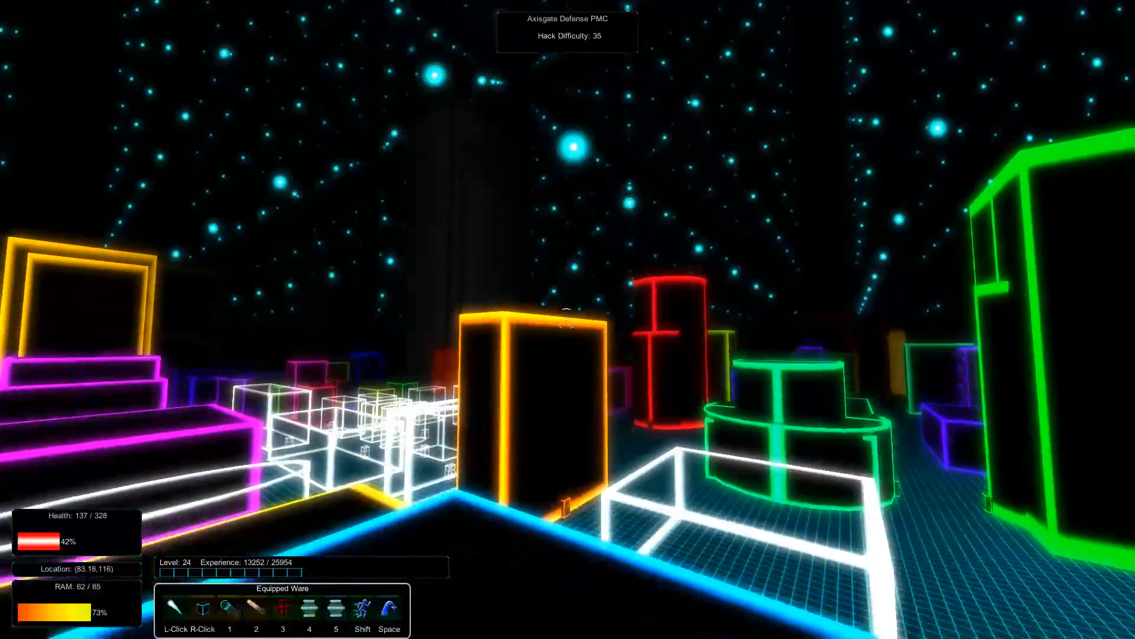
# Run and leap across the rooftops up to a taller building
pyautogui.press('w')
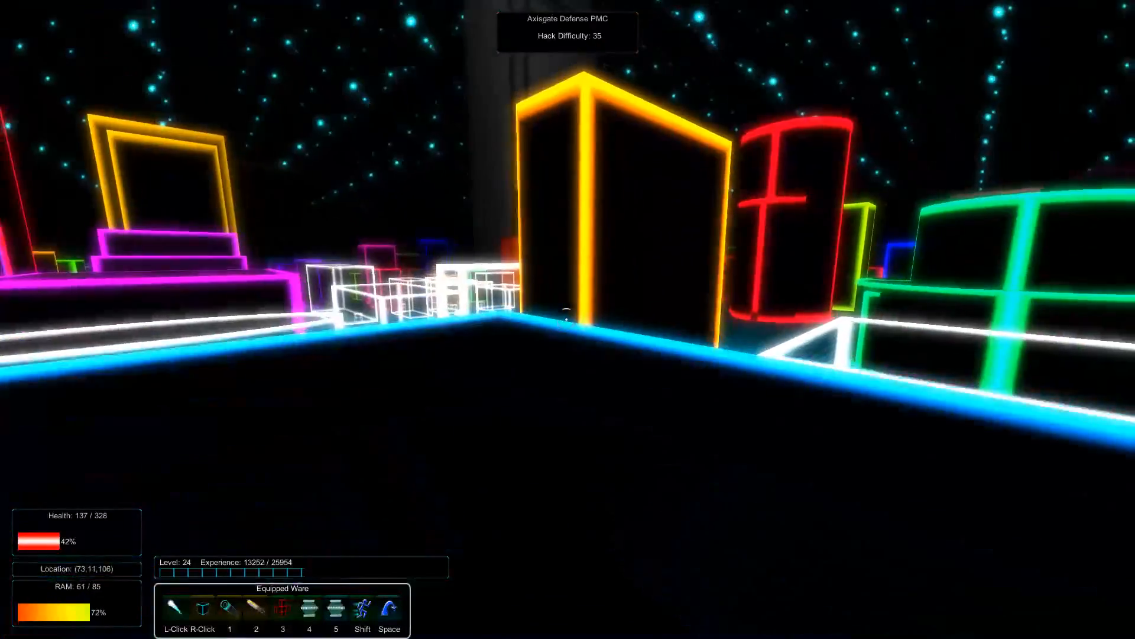
pyautogui.press('w')
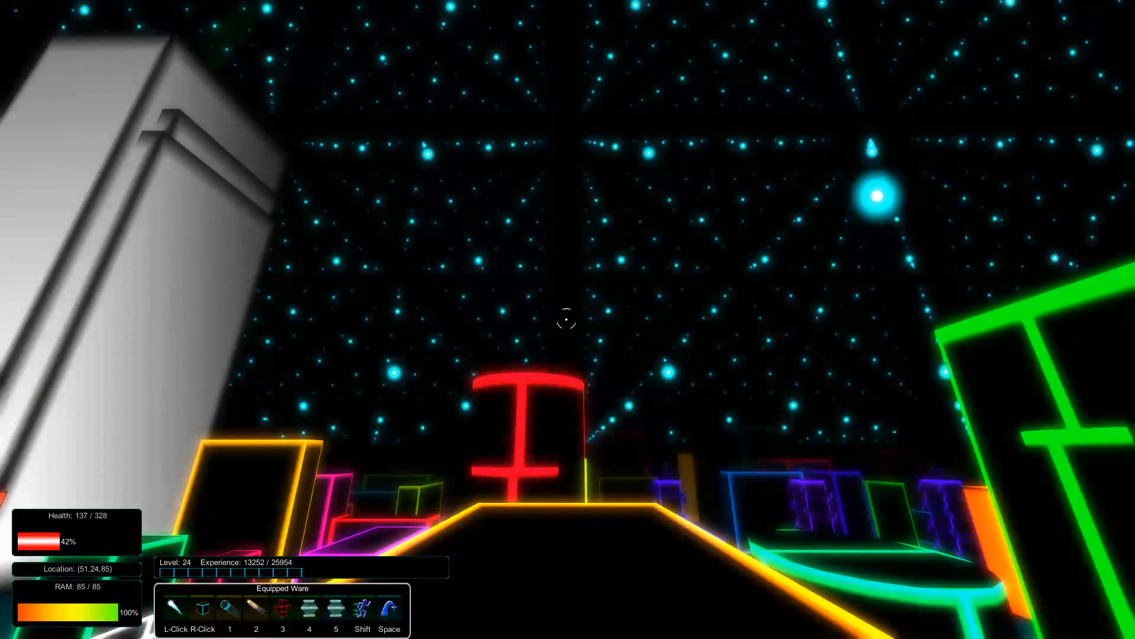
pyautogui.moveTo(566, 322)
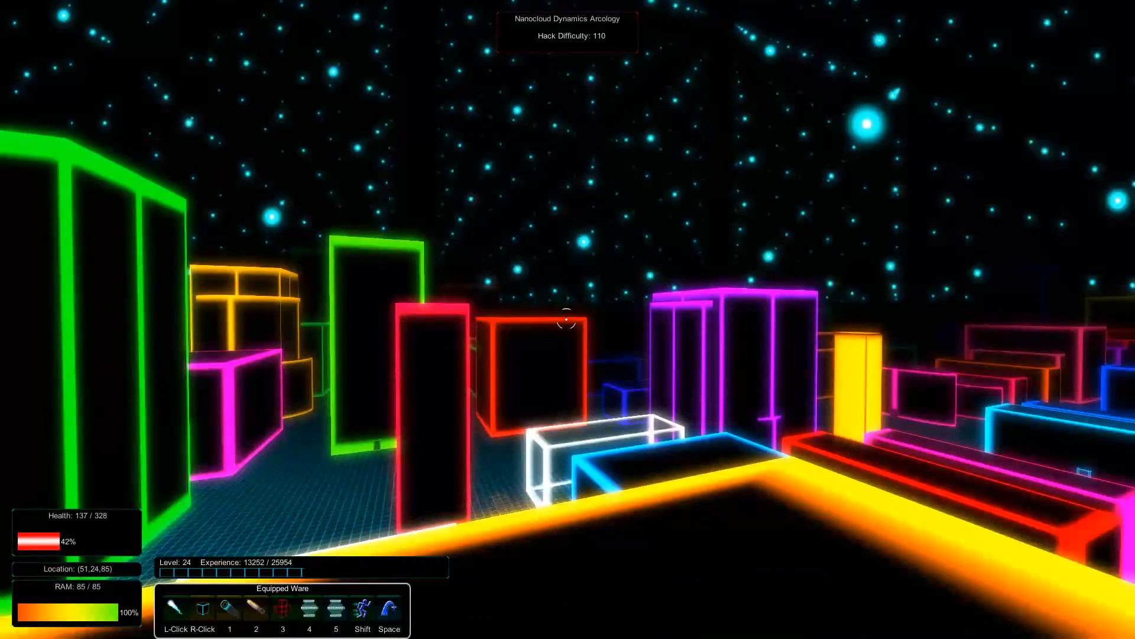